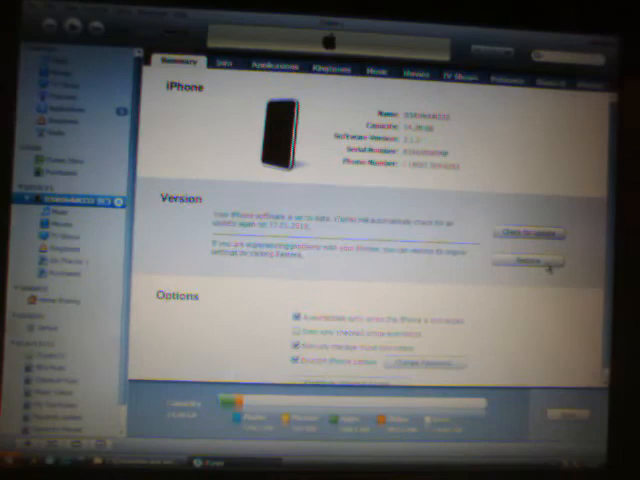
Step: Restore the connected iPhone, triggering the iPhone software update download
left_click(528, 232)
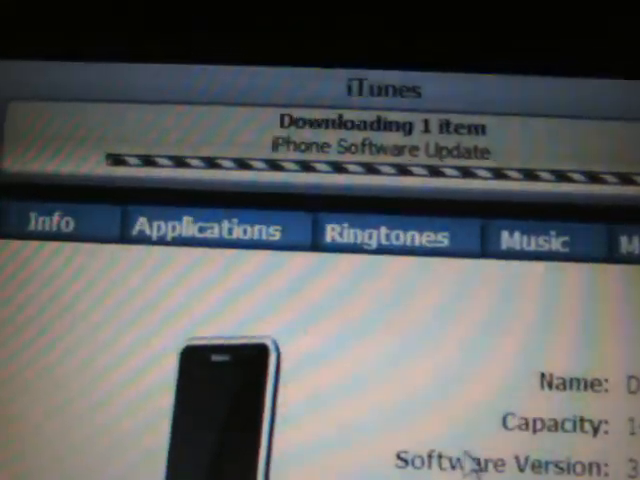